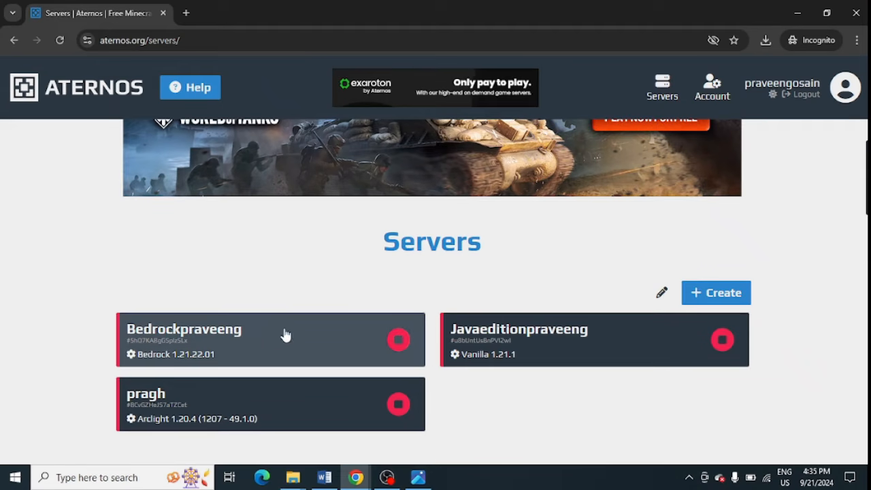
mouse_move(211, 177)
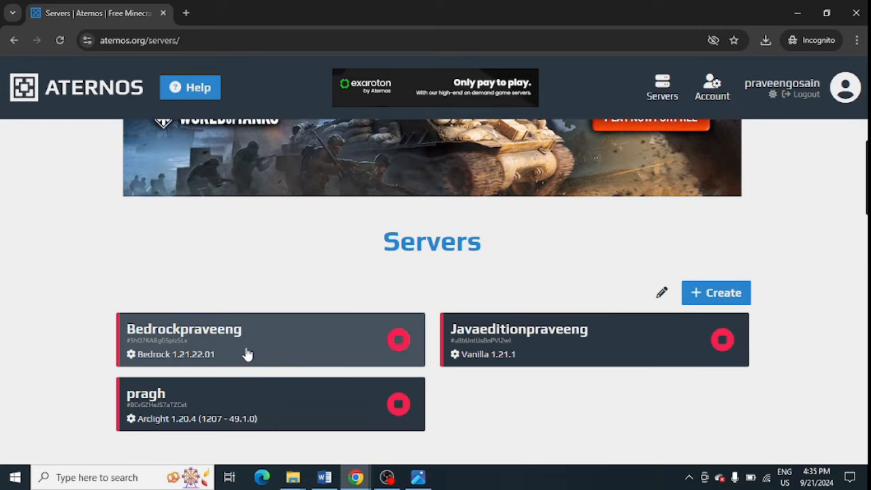
Open the Bedrockpraveeng server card from the Servers list
left_click(184, 340)
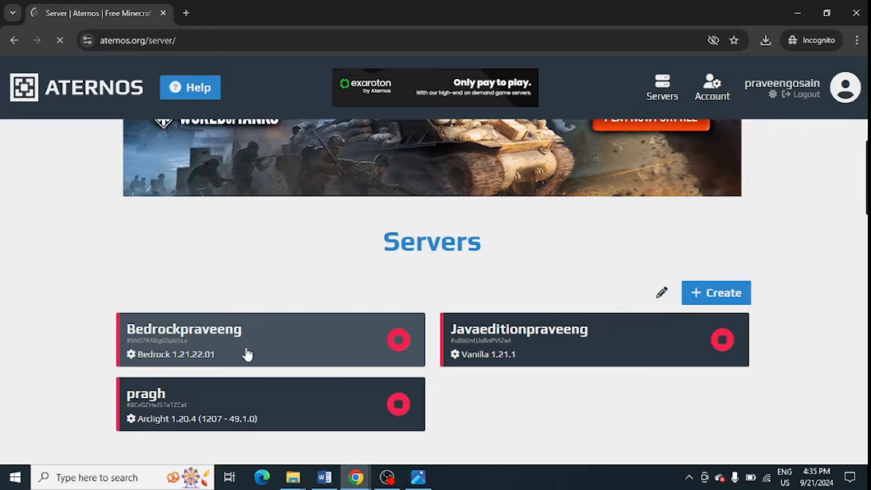
left_click(184, 340)
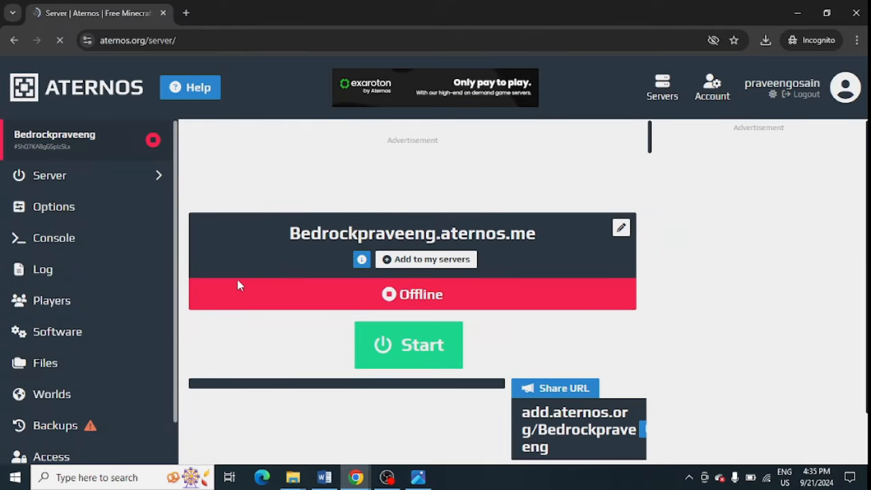
mouse_move(93, 207)
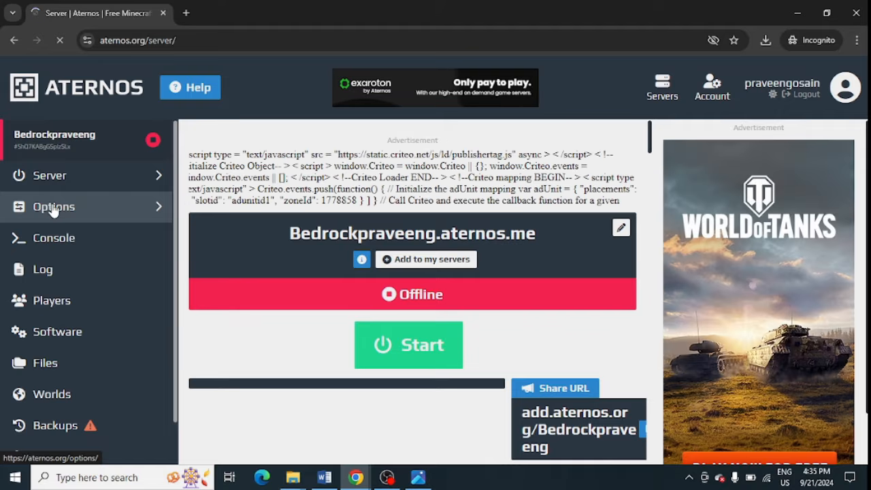
Go to Options and scroll to the server.properties settings (slots, gamemode, difficulty, cracked)
left_click(53, 206)
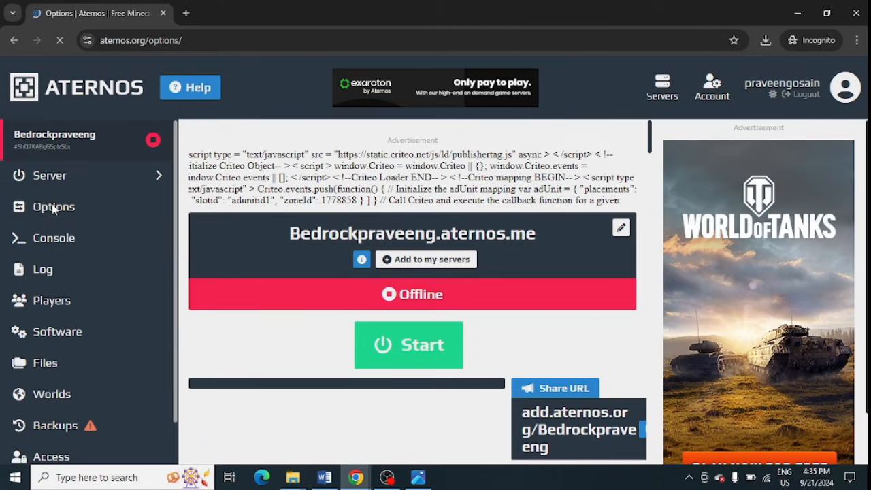
left_click(53, 206)
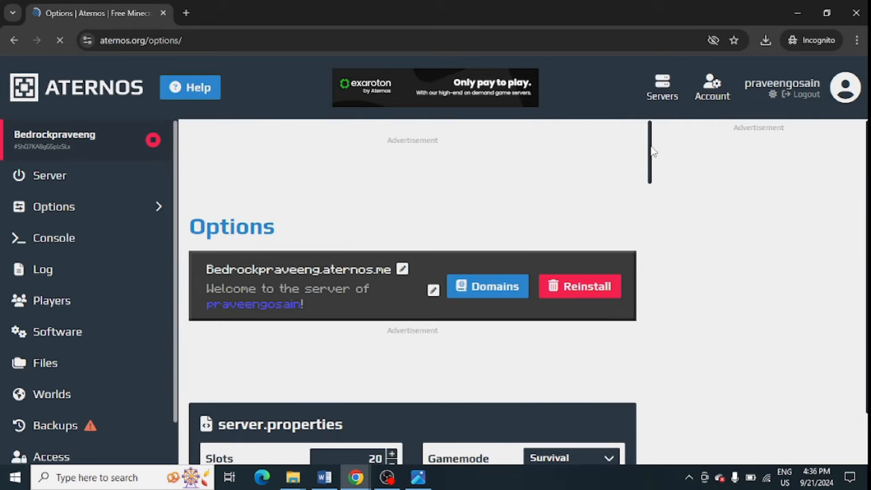
scroll("down", 3)
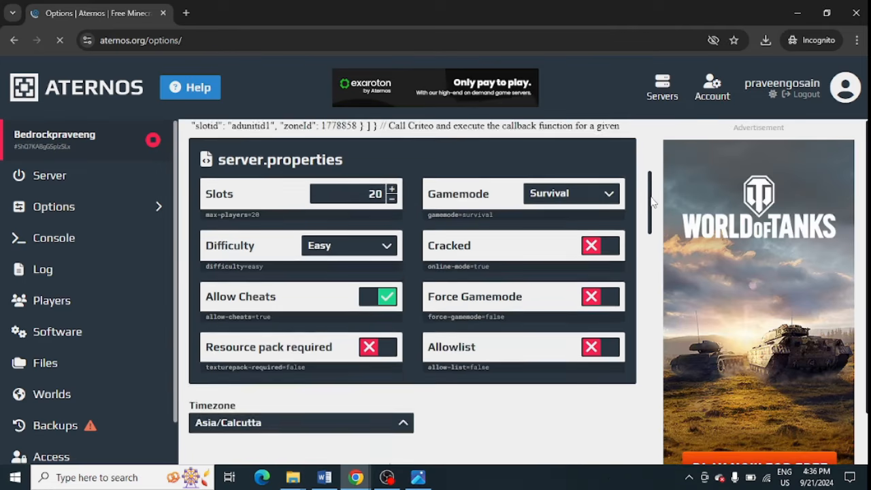
scroll("down", 3)
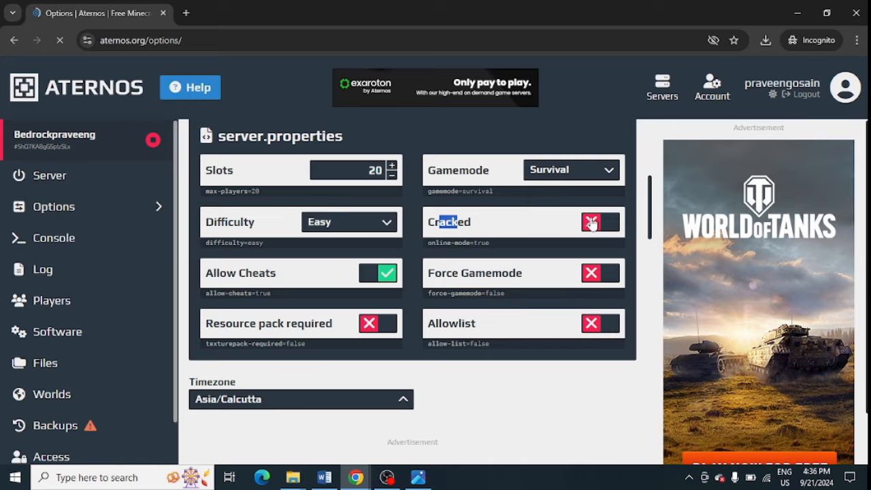
Switch the Cracked toggle on, setting online-mode to false
left_click(600, 223)
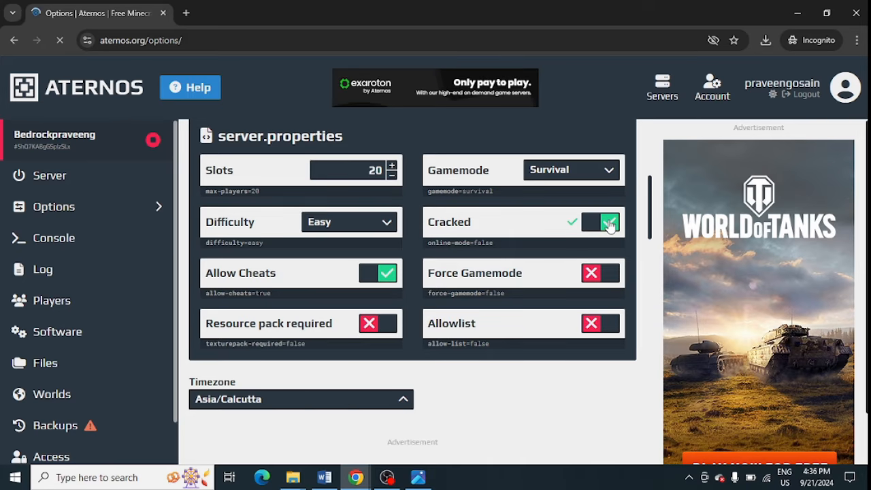
left_click(600, 222)
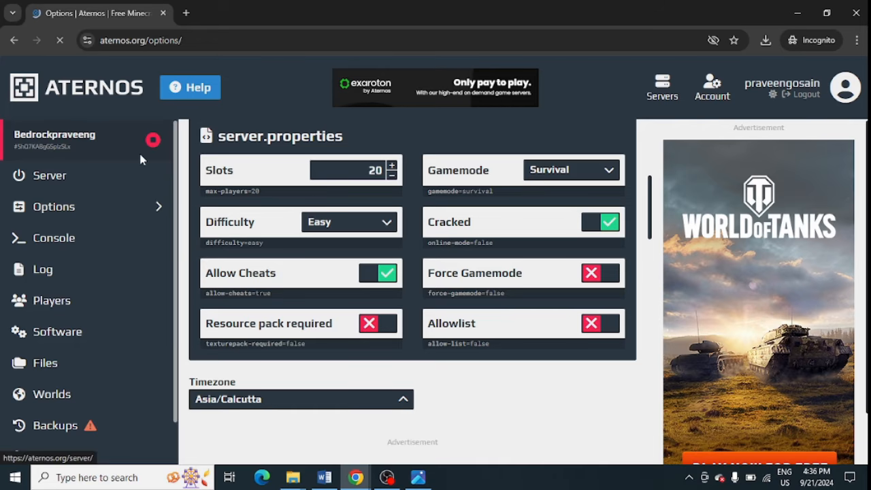